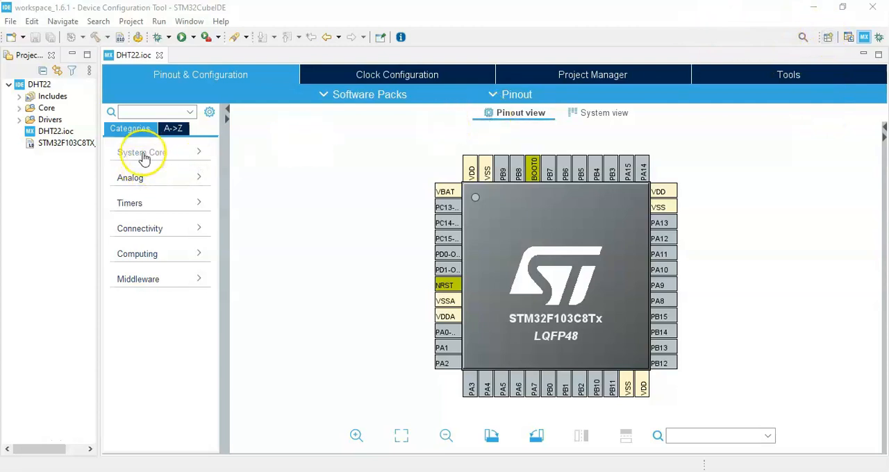
# Set the SYS debug mode to Serial Wire under System Core
pyautogui.click(142, 152)
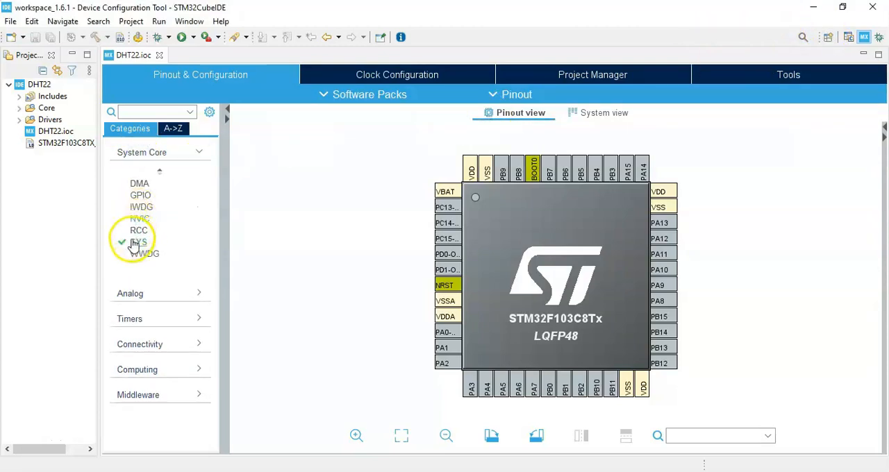
pyautogui.click(139, 242)
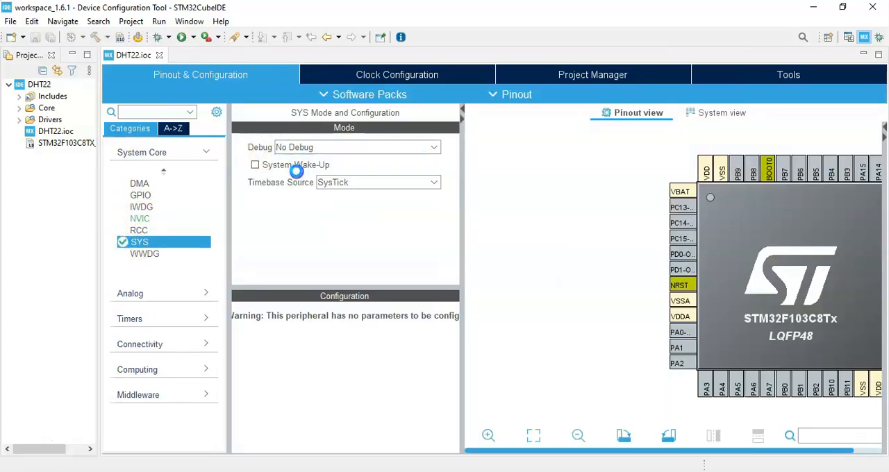
pyautogui.click(355, 147)
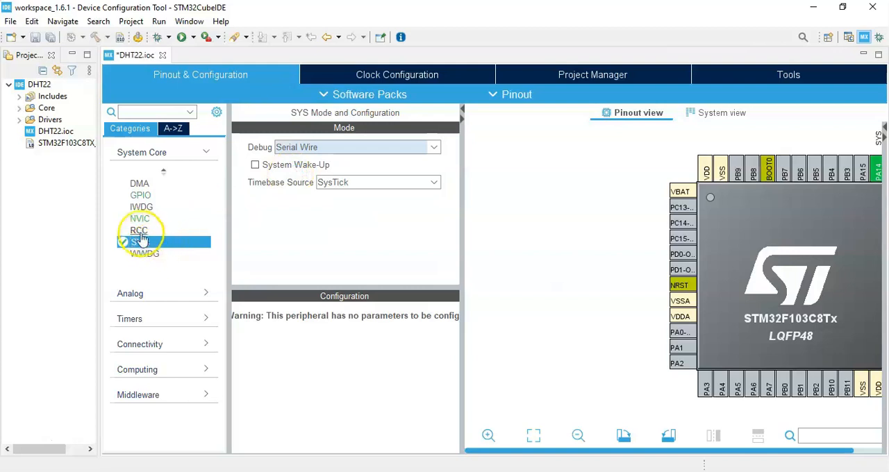
# Set the RCC high speed clock (HSE) to Crystal/Ceramic Resonator
pyautogui.click(123, 242)
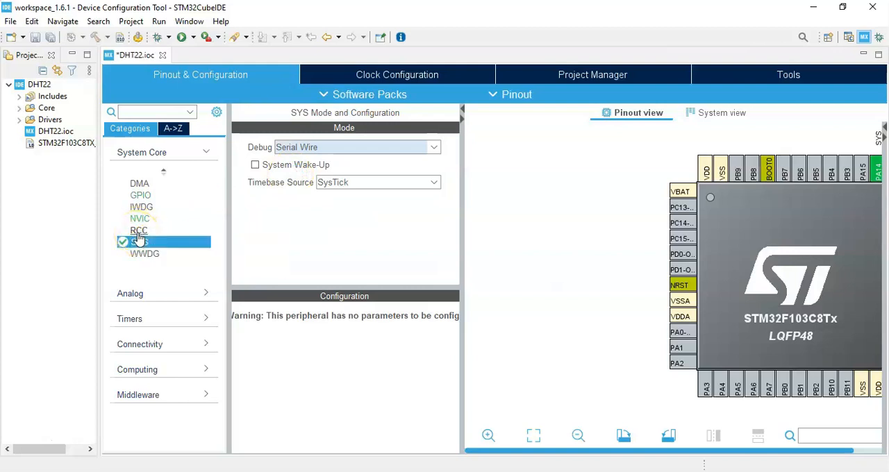
pyautogui.click(139, 231)
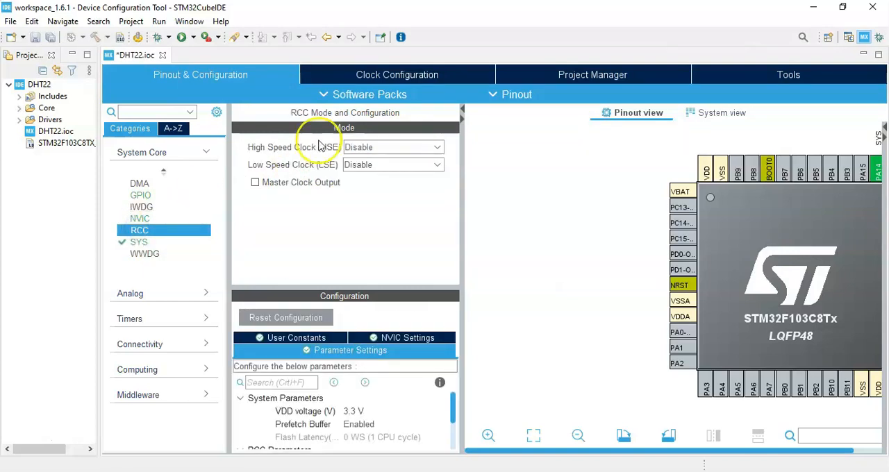
pyautogui.click(391, 148)
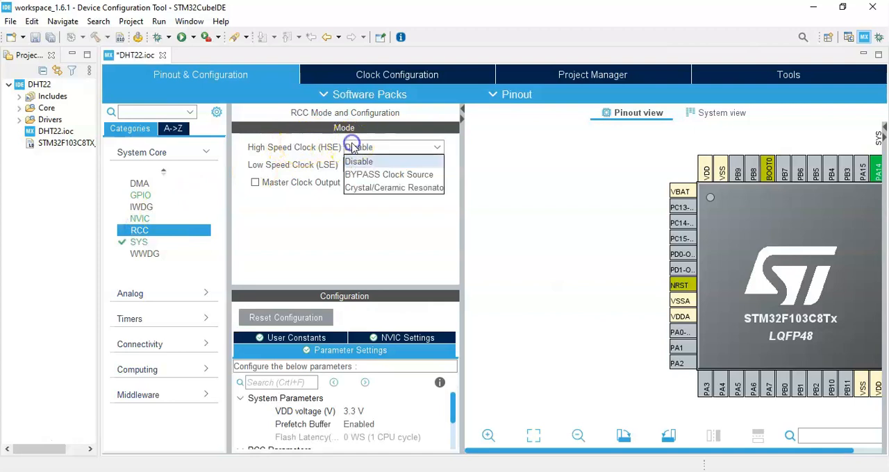
pyautogui.click(393, 188)
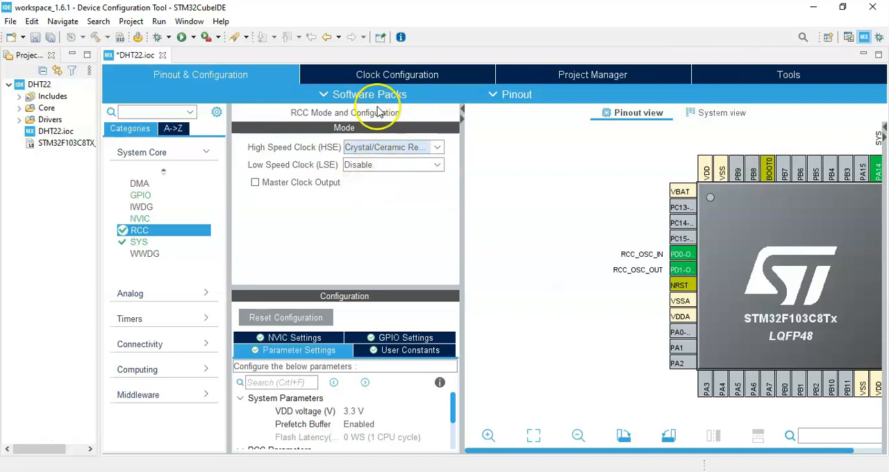
# Configure the clock tree for a 72 MHz HCLK and return to the pinout settings
pyautogui.click(397, 75)
pyautogui.write('72')
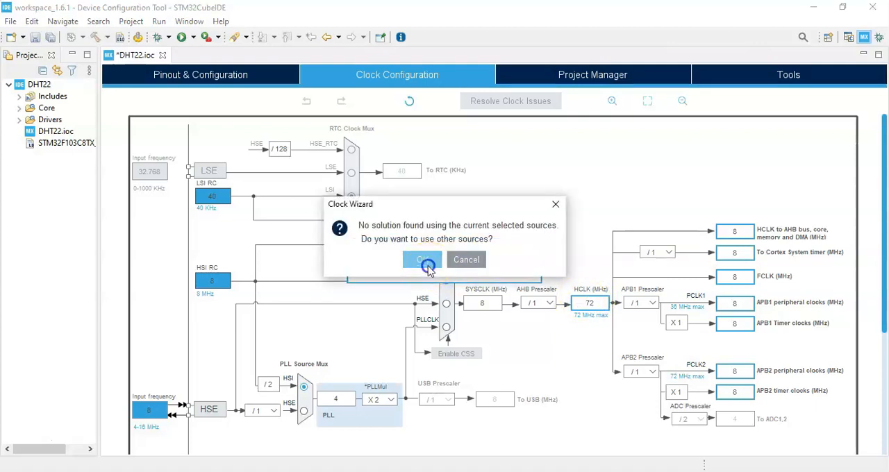
pyautogui.click(422, 259)
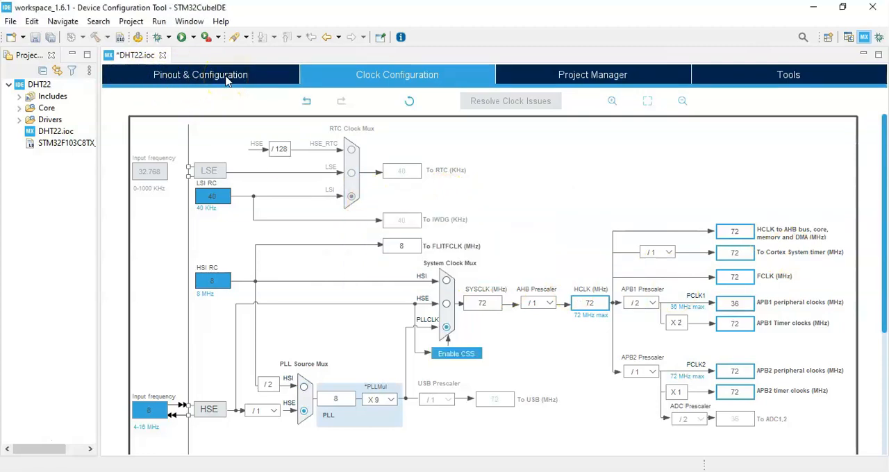
pyautogui.click(200, 75)
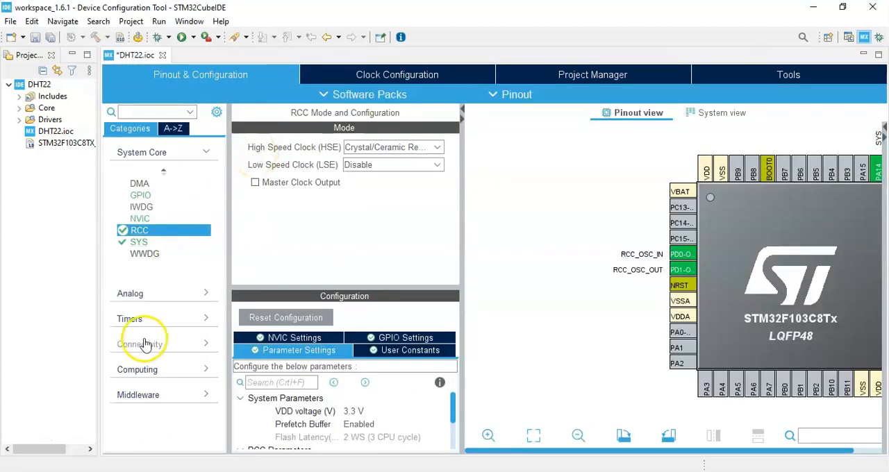
# Clock TIM1 from the internal clock and check its prescaler of 71
pyautogui.click(129, 318)
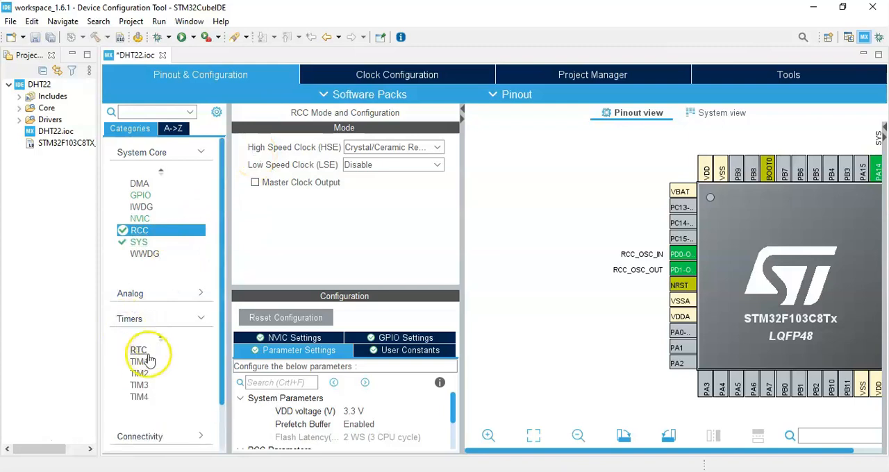
pyautogui.click(139, 361)
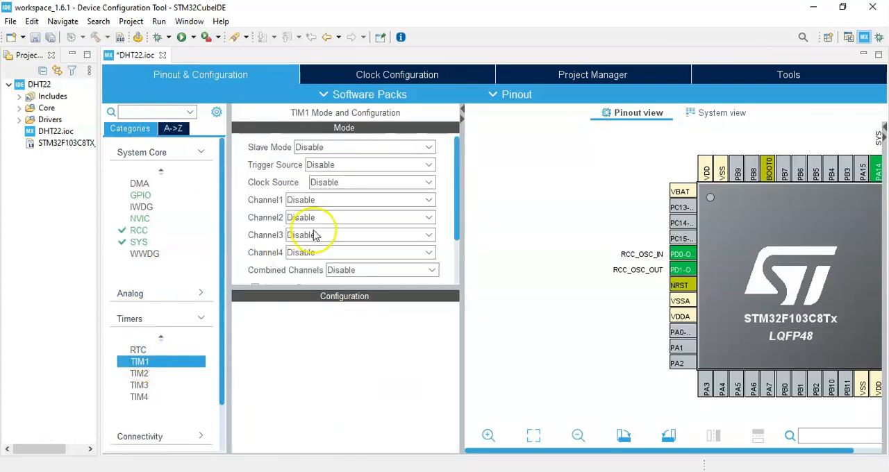
pyautogui.click(364, 182)
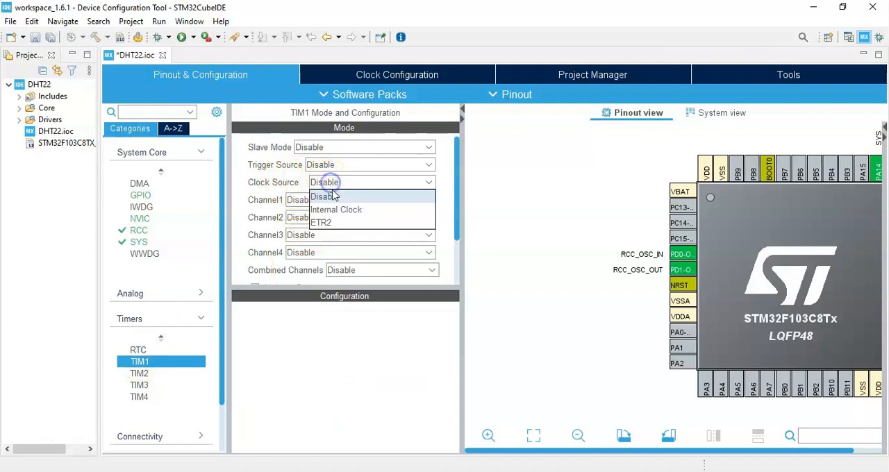
pyautogui.click(336, 209)
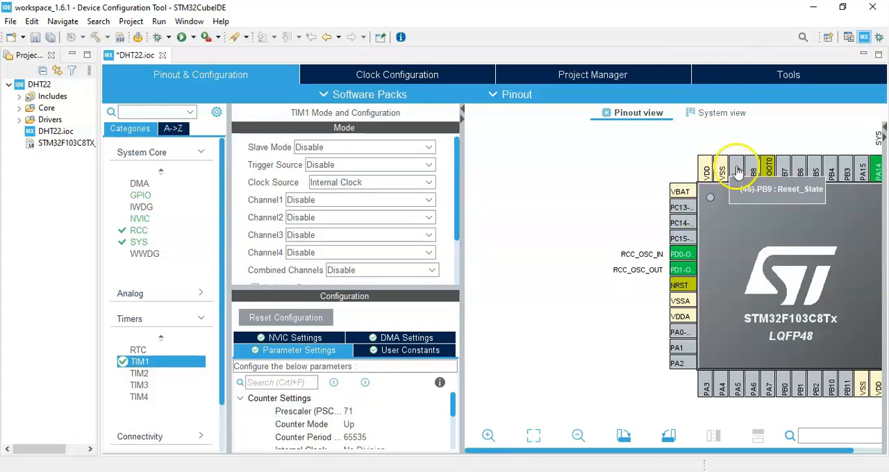
pyautogui.click(752, 168)
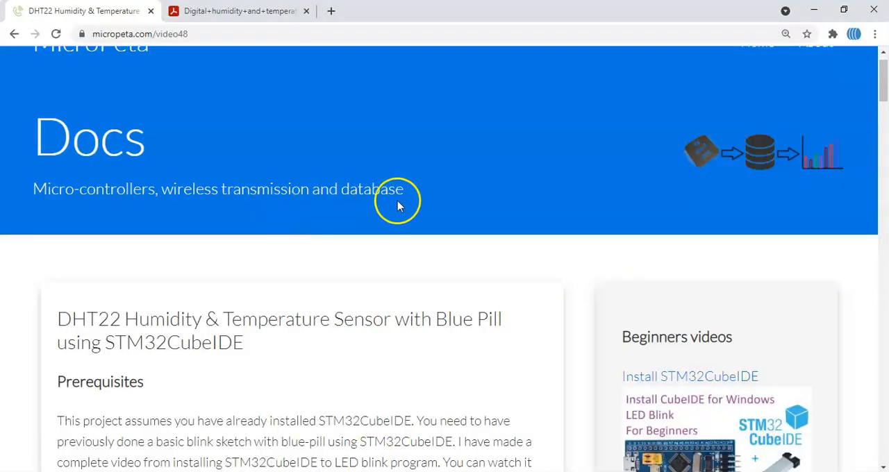
# Review the DHT22 datasheet's technical specifications, then return to the tutorial page
pyautogui.scroll(-3)
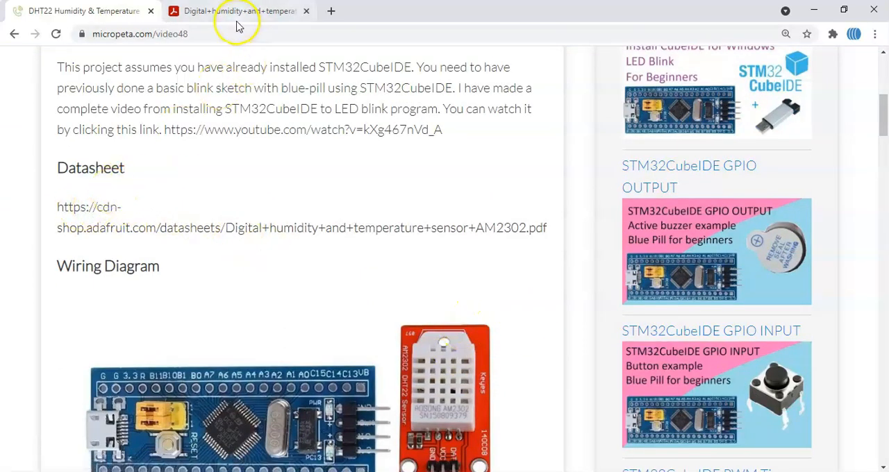
pyautogui.click(238, 11)
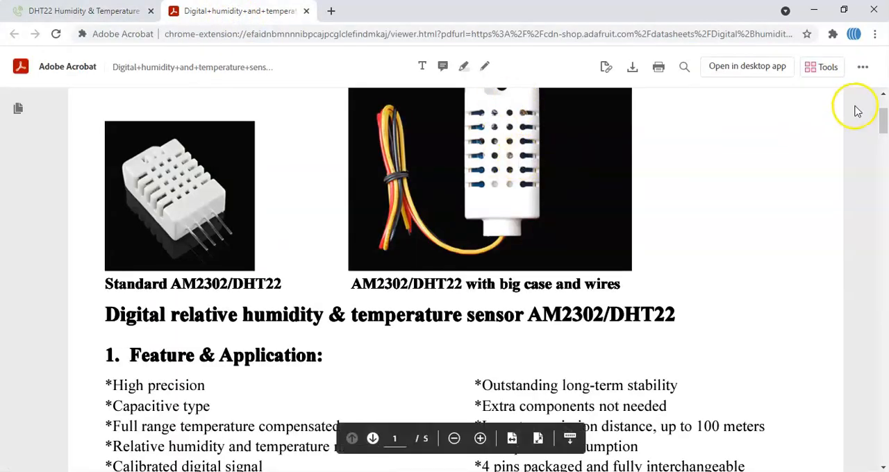
pyautogui.scroll(-3)
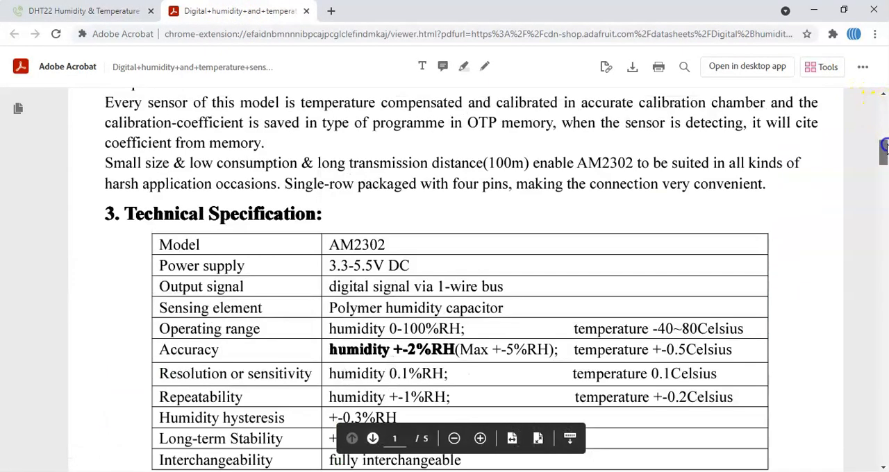
pyautogui.click(77, 11)
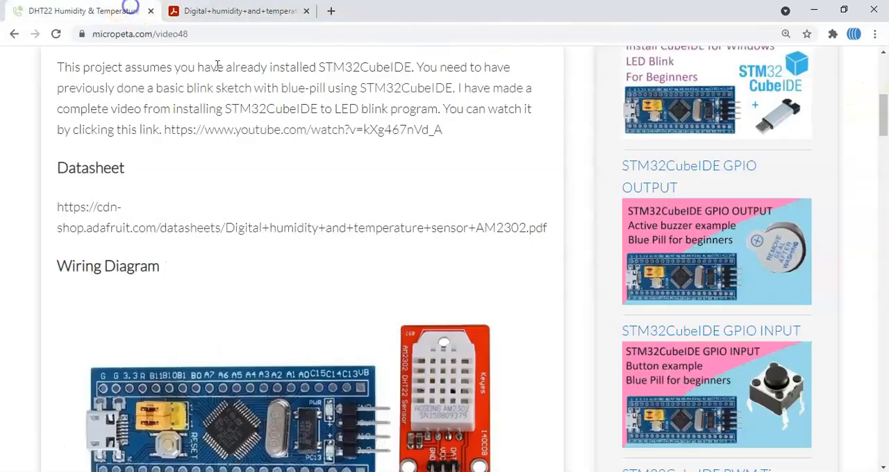
# Scroll the tutorial to the DHT22 defines, variables and helper functions and copy them
pyautogui.scroll(-3)
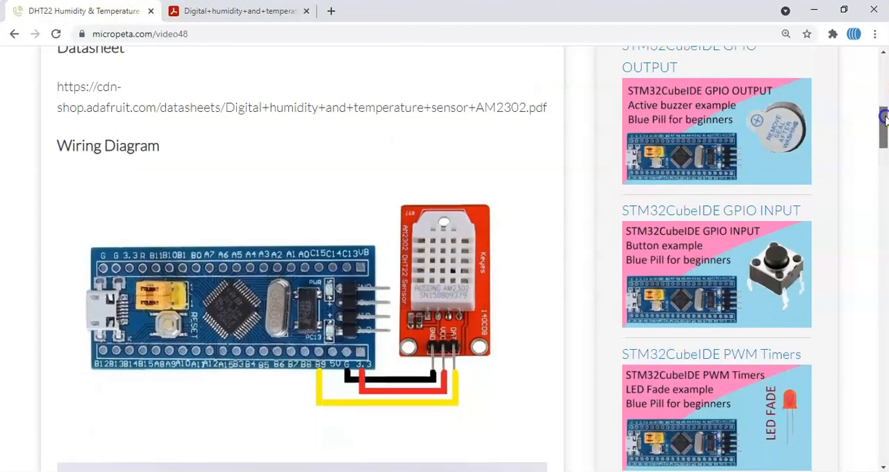
pyautogui.scroll(-3)
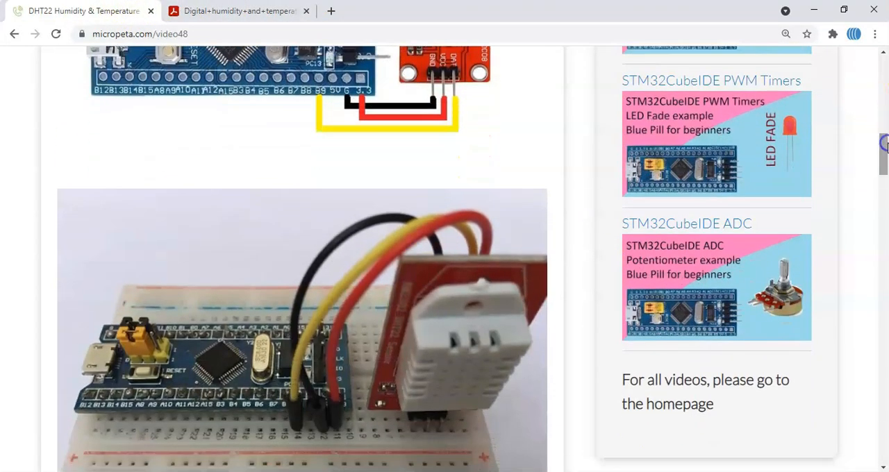
pyautogui.scroll(-3)
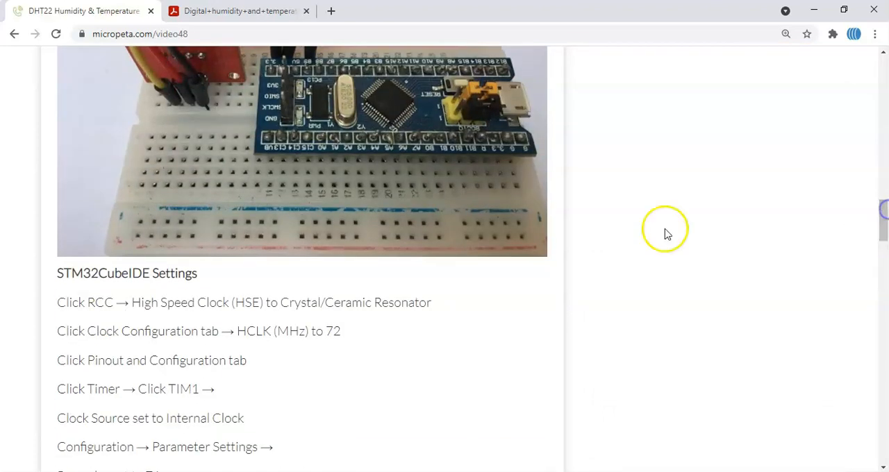
pyautogui.moveTo(486, 332)
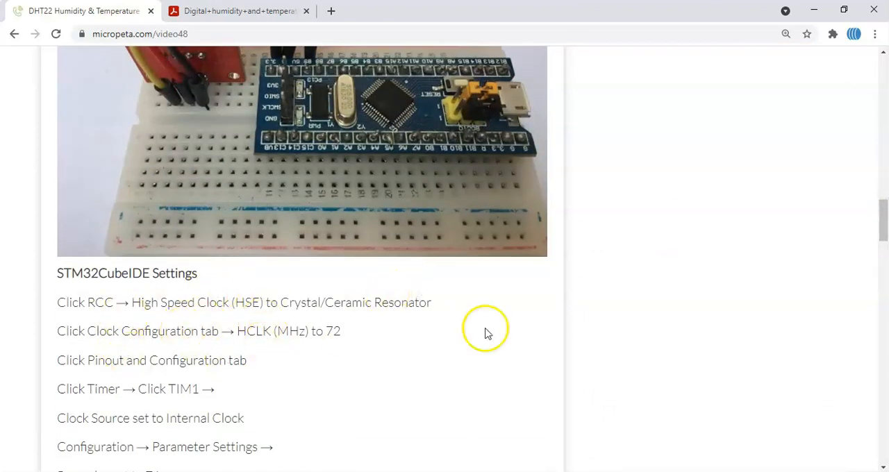
pyautogui.scroll(-3)
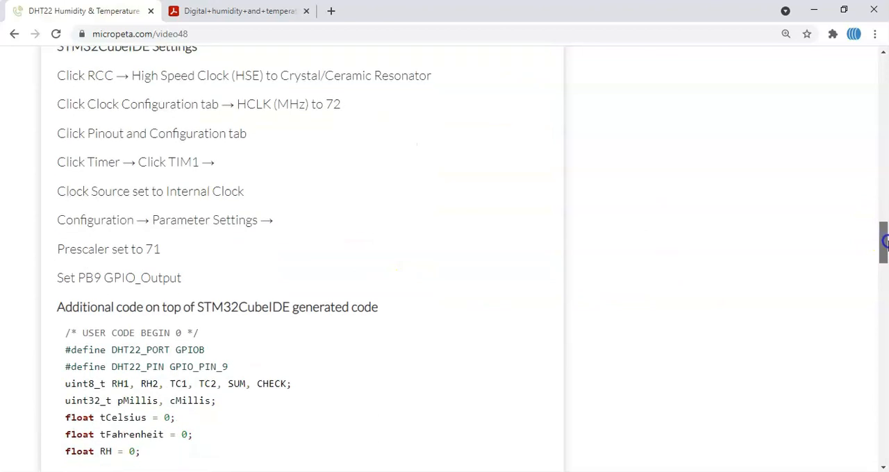
pyautogui.scroll(-3)
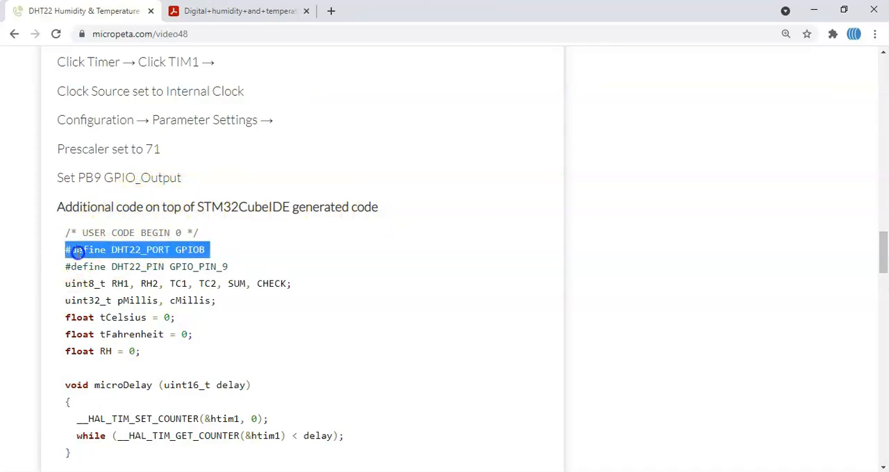
pyautogui.scroll(-3)
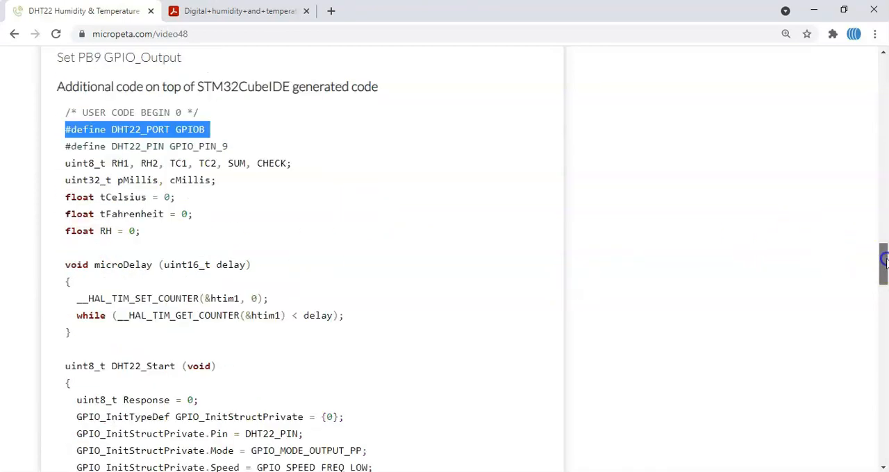
pyautogui.scroll(-3)
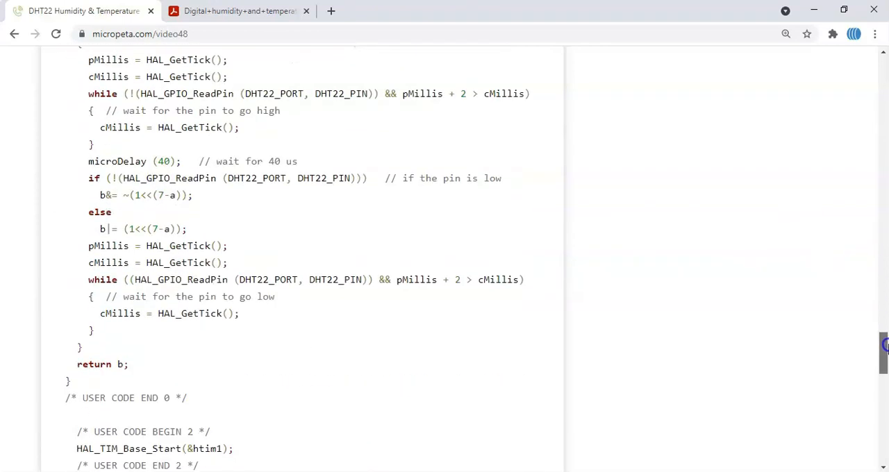
pyautogui.scroll(-3)
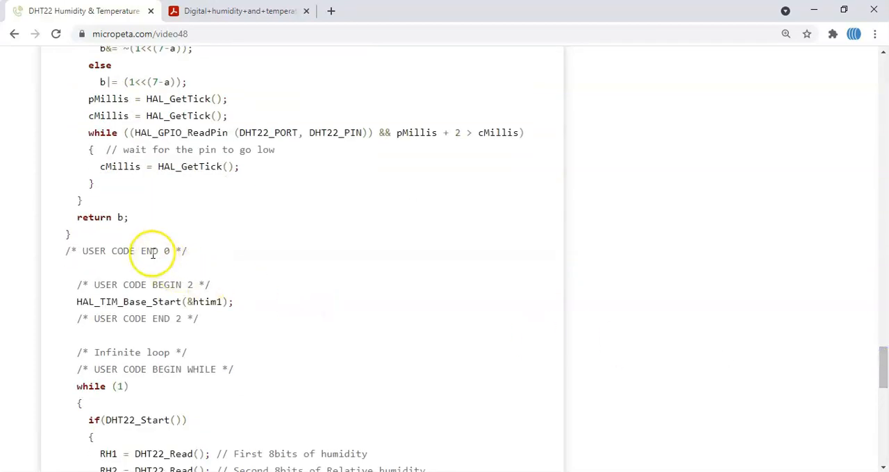
pyautogui.moveTo(95, 236)
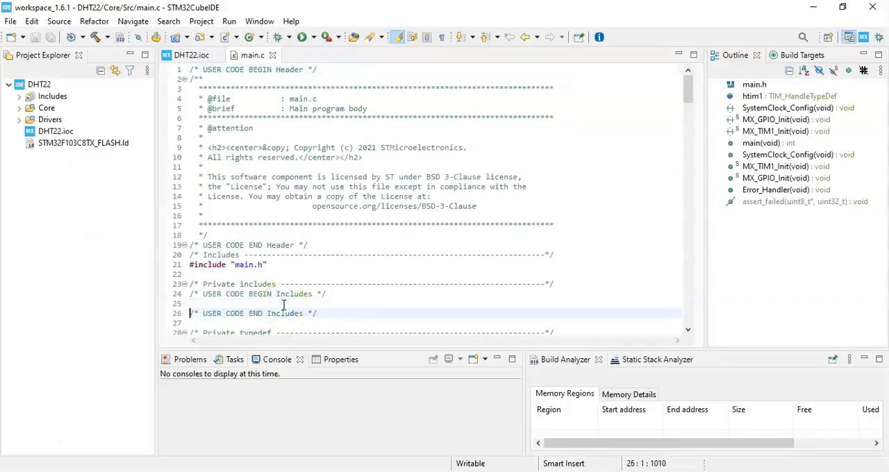
# Paste the DHT22 code into USER CODE BEGIN 0 and add HAL_TIM_Base_Start(&htim1); in section 2
pyautogui.scroll(-3)
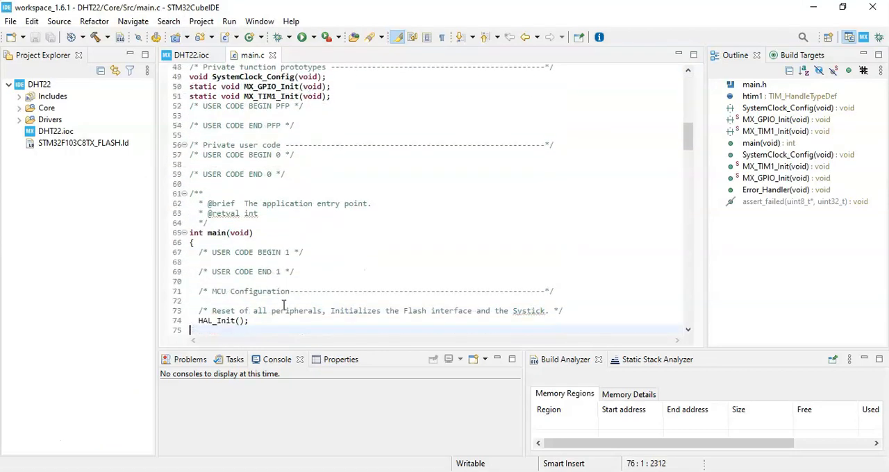
pyautogui.click(255, 164)
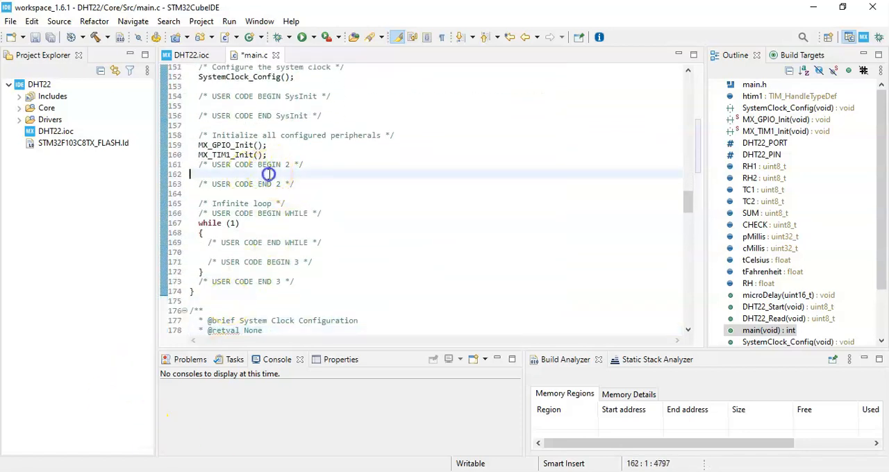
pyautogui.write('HAL_TIM_Base_Start(&htim1);')
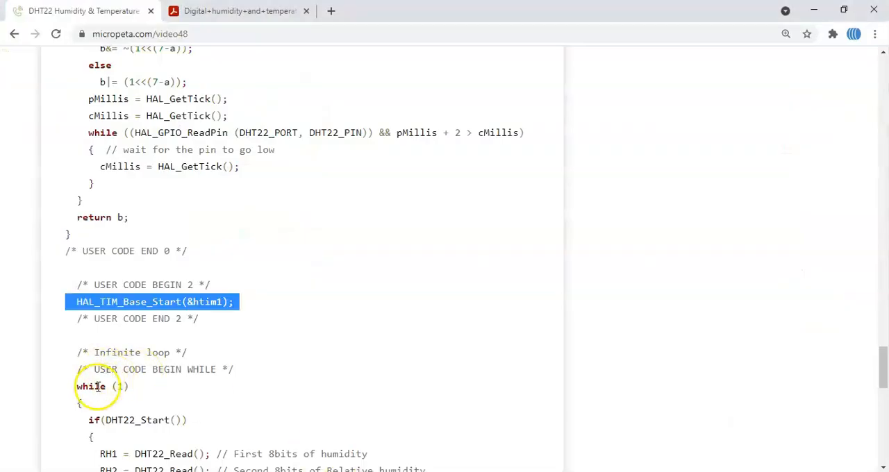
pyautogui.moveTo(97, 424)
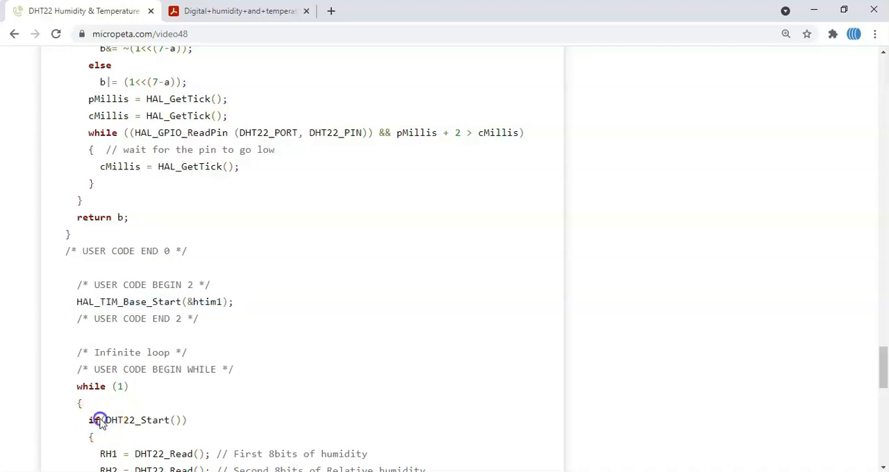
# Select and copy the sensor-reading loop code from if(DHT22_Start()) to the loop end
pyautogui.doubleClick(128, 419)
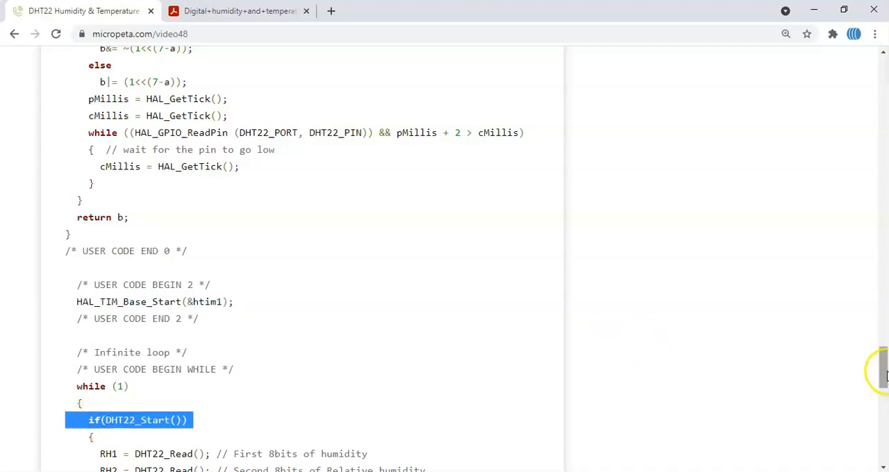
pyautogui.scroll(-3)
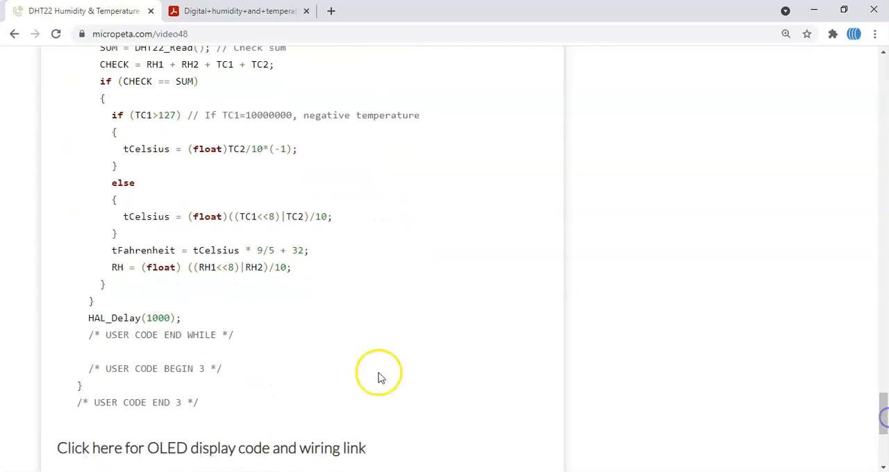
pyautogui.moveTo(184, 317)
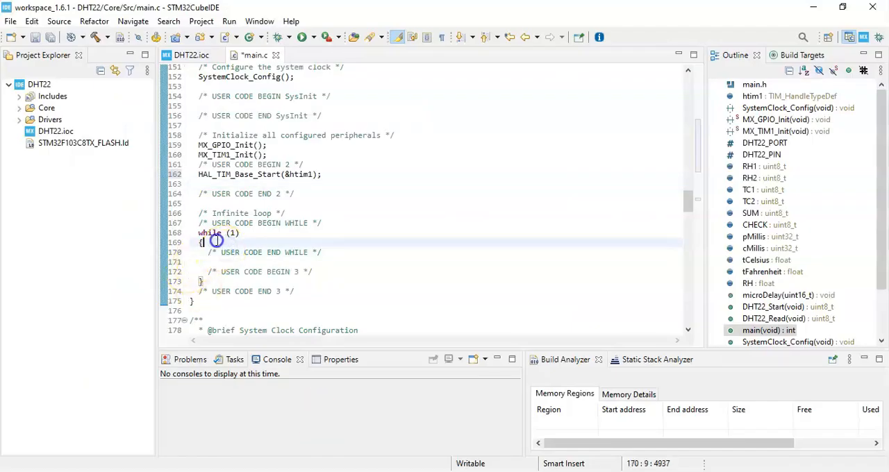
# Paste the DHT22 reading code inside while(1) in main.c
pyautogui.press('Enter')
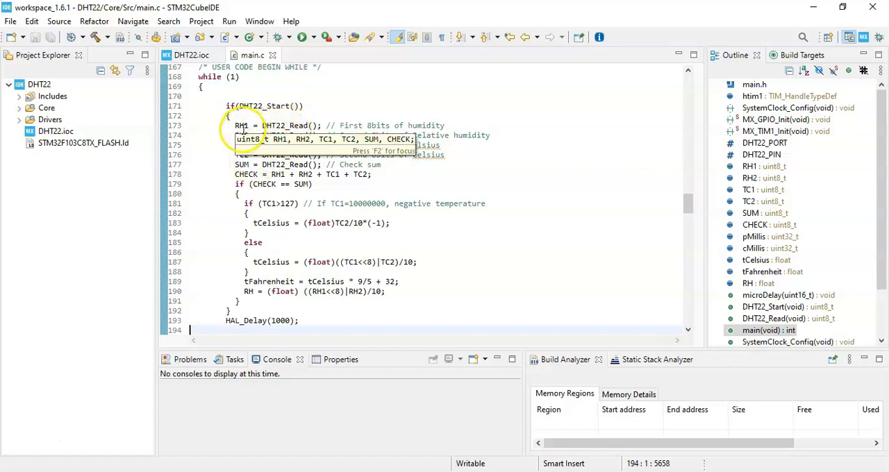
pyautogui.moveTo(342, 113)
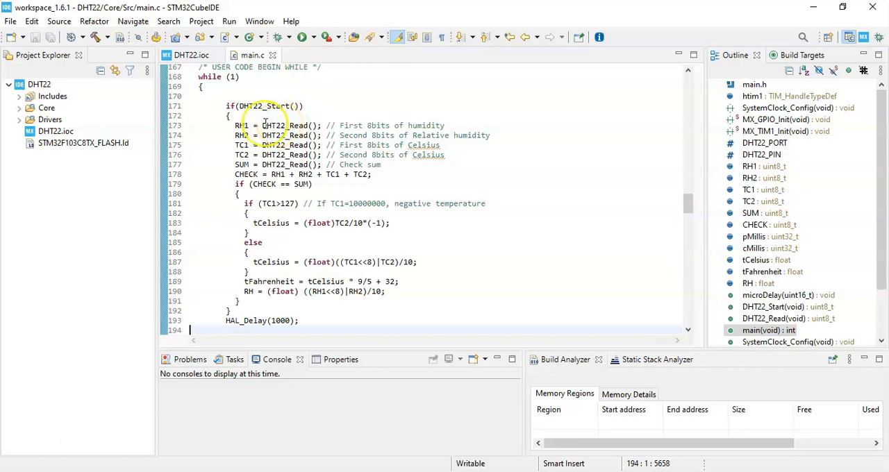
pyautogui.moveTo(347, 128)
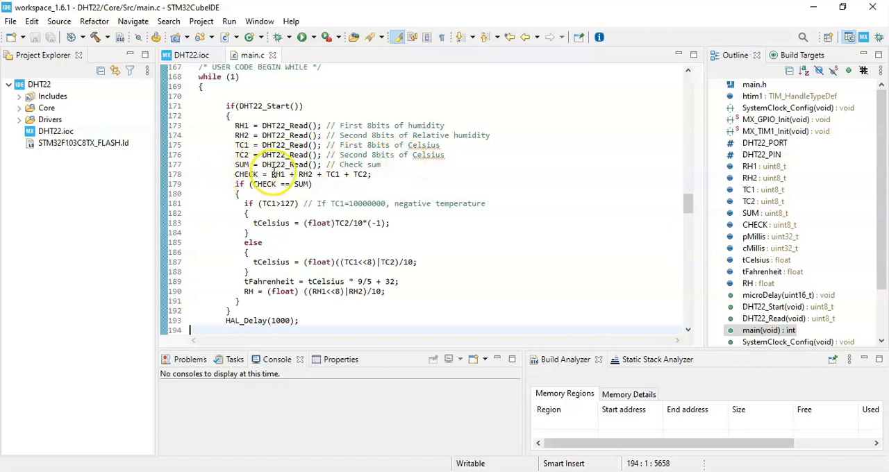
pyautogui.moveTo(336, 175)
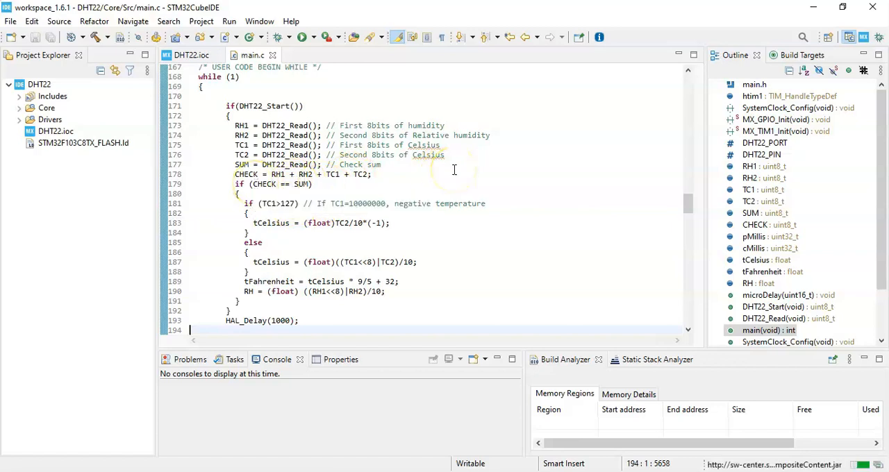
pyautogui.moveTo(429, 180)
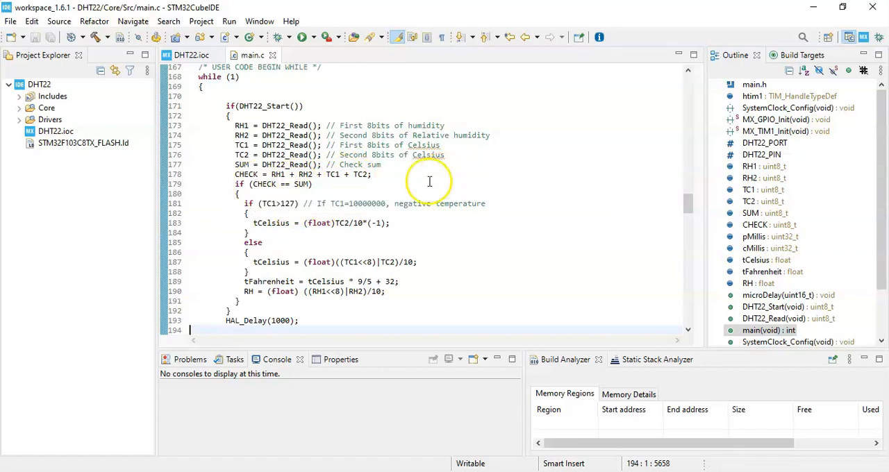
pyautogui.moveTo(436, 200)
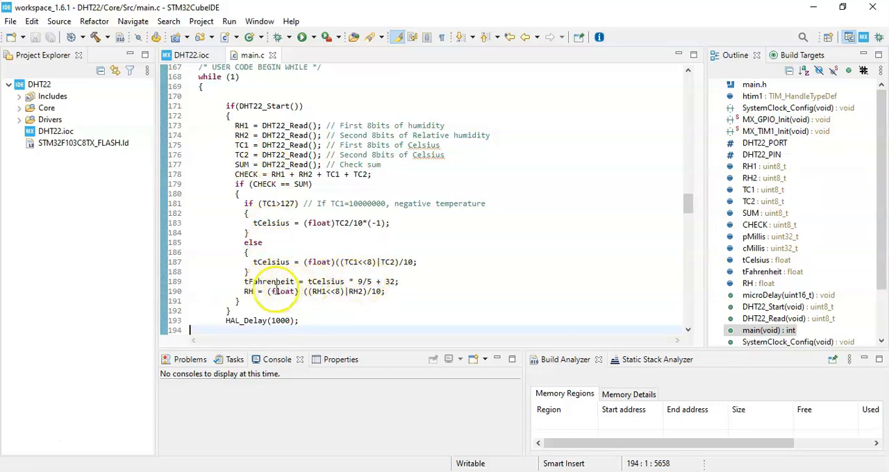
pyautogui.moveTo(248, 291)
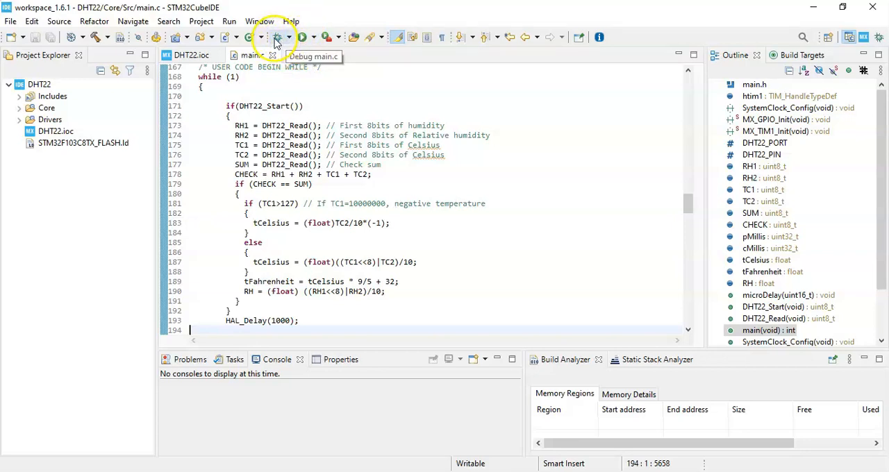
# Start debugging and choose the ST-LINK (OpenOCD) probe in the Debugger settings
pyautogui.click(278, 38)
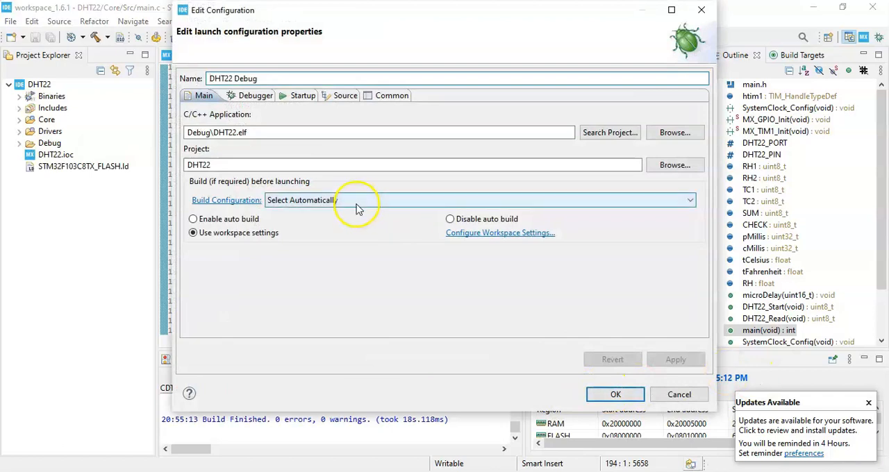
pyautogui.click(255, 94)
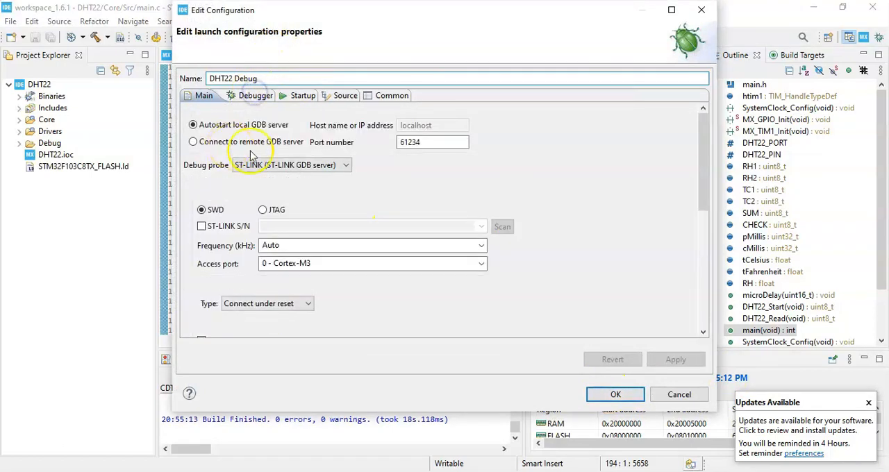
pyautogui.click(256, 95)
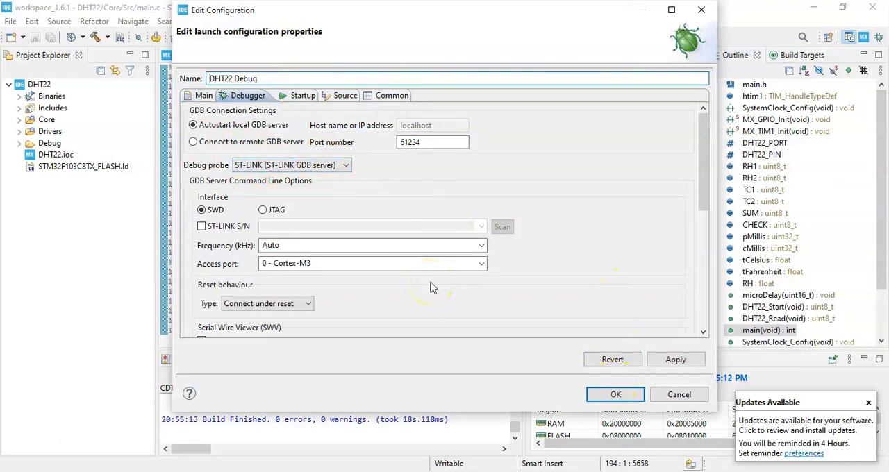
pyautogui.click(285, 164)
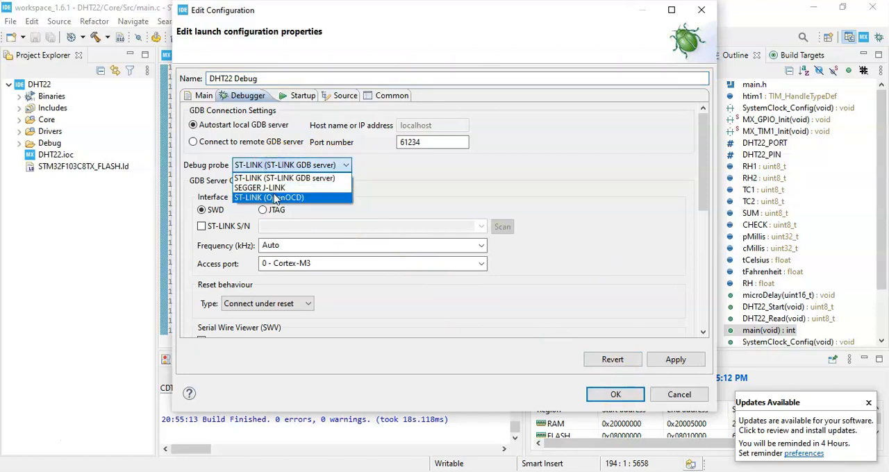
pyautogui.click(269, 197)
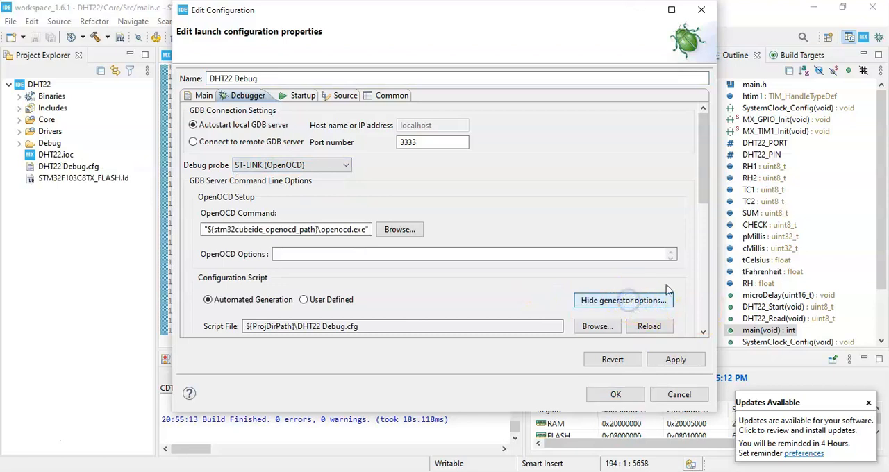
# Set Reset Mode to Software system reset, apply and close the configuration
pyautogui.click(622, 299)
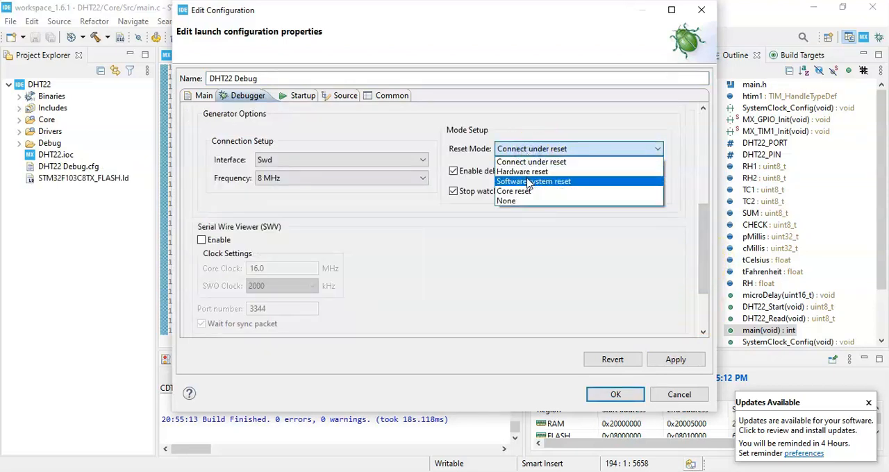
pyautogui.click(533, 180)
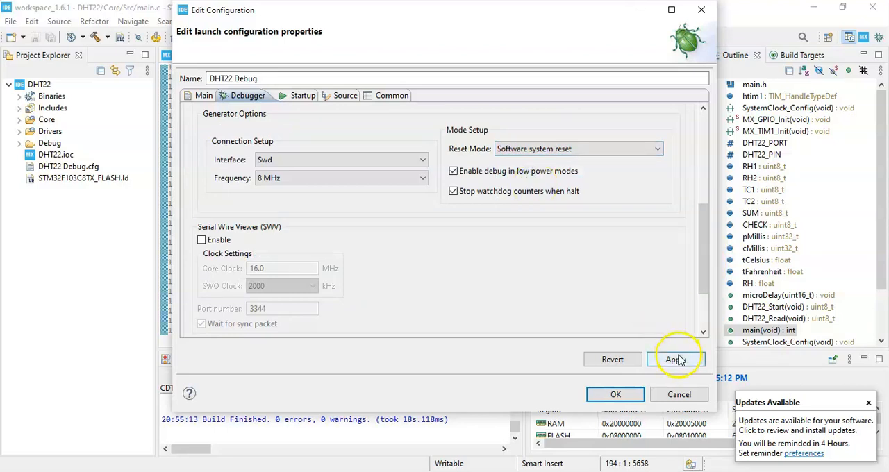
pyautogui.click(675, 359)
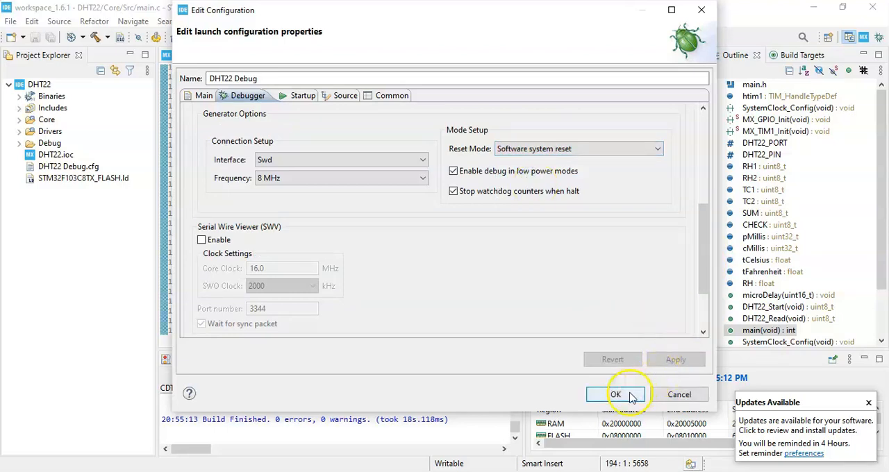
pyautogui.click(615, 394)
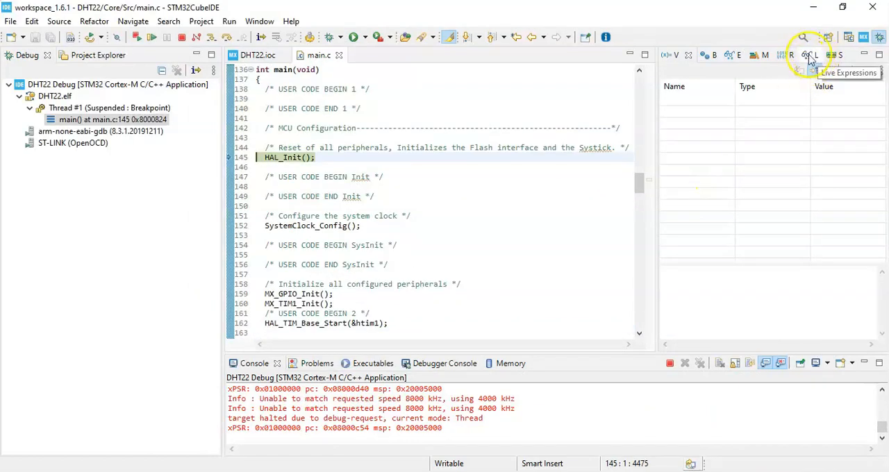
# Add tCelsius, tFahrenheit and RH as live expressions in the debug session
pyautogui.click(808, 56)
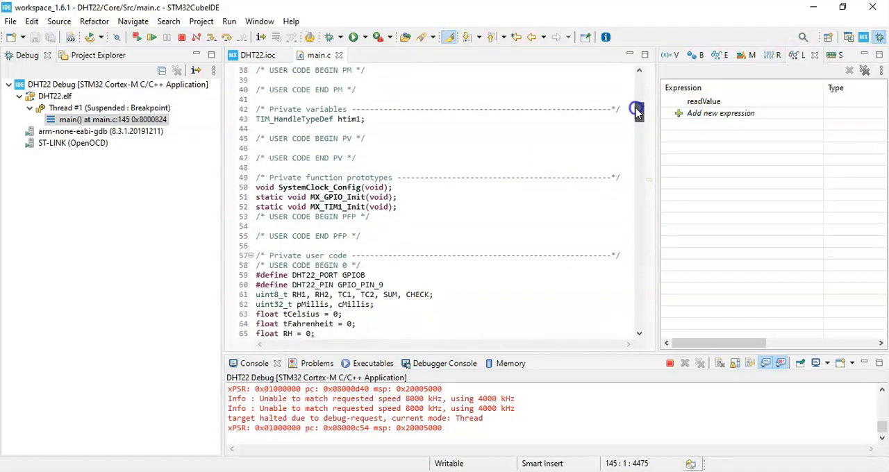
pyautogui.scroll(-3)
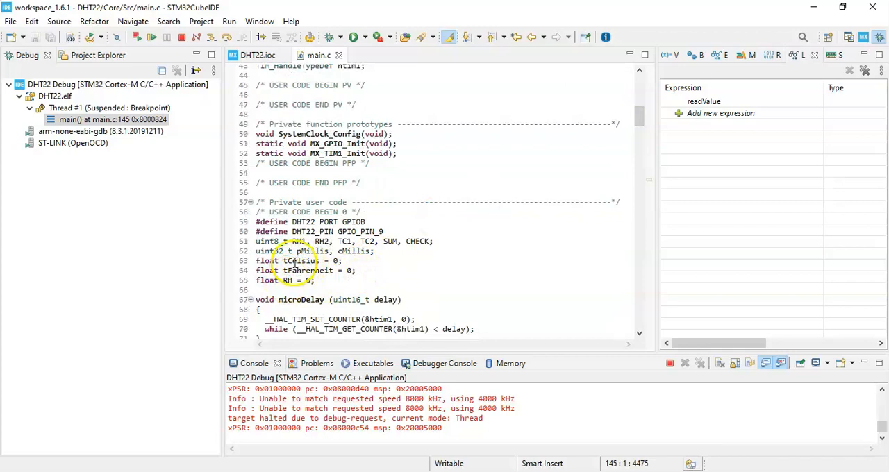
pyautogui.doubleClick(300, 261)
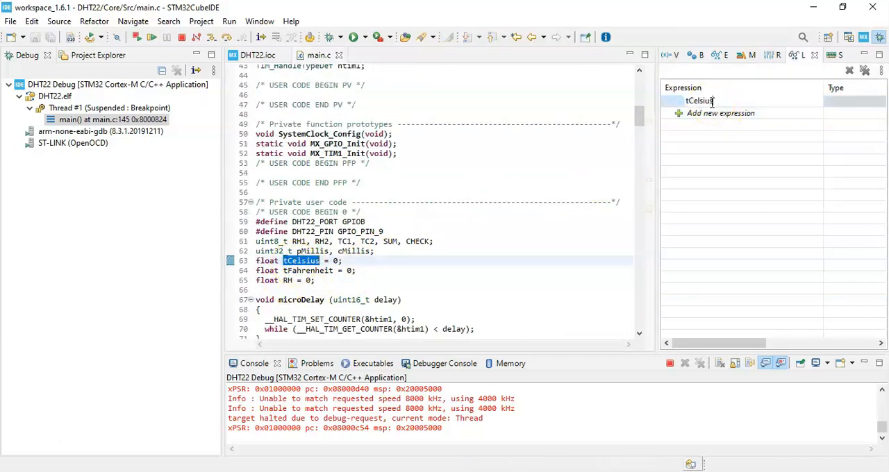
pyautogui.doubleClick(306, 269)
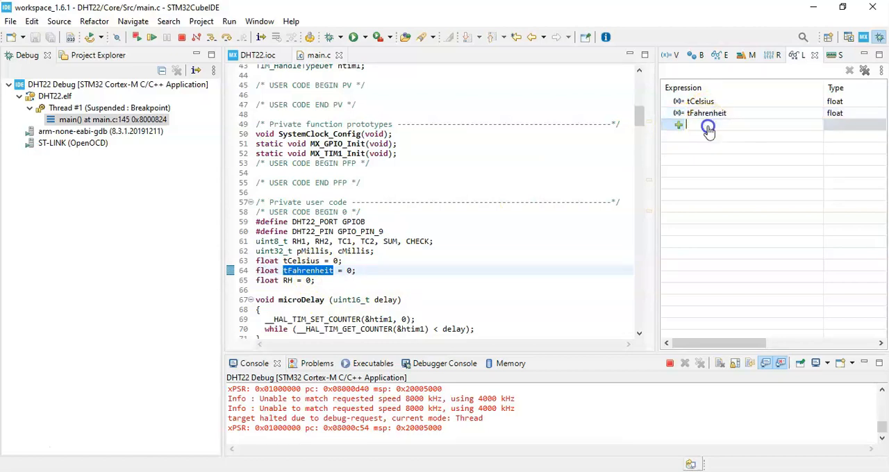
pyautogui.write('RH')
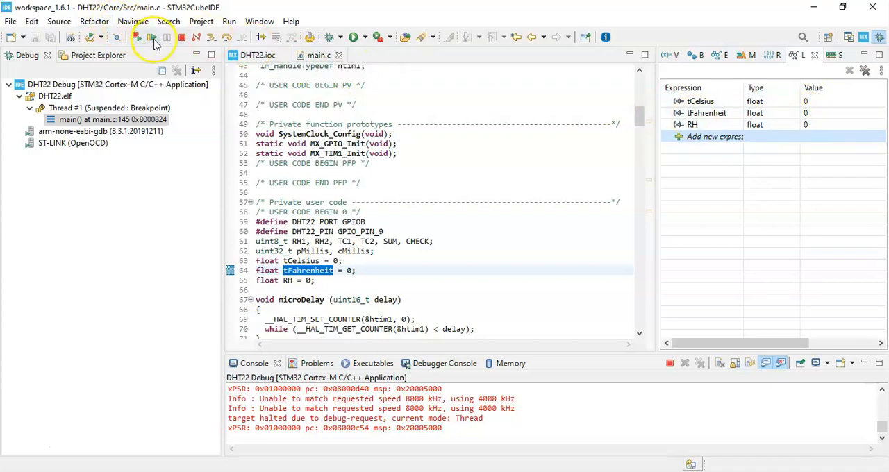
pyautogui.click(137, 36)
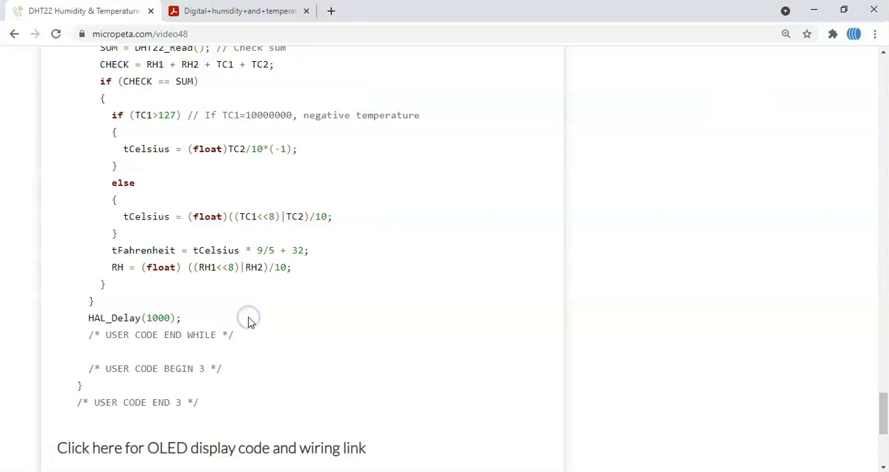
# Follow the DHT22 tutorial's link to the micropeta OLED display code and wiring page
pyautogui.scroll(-3)
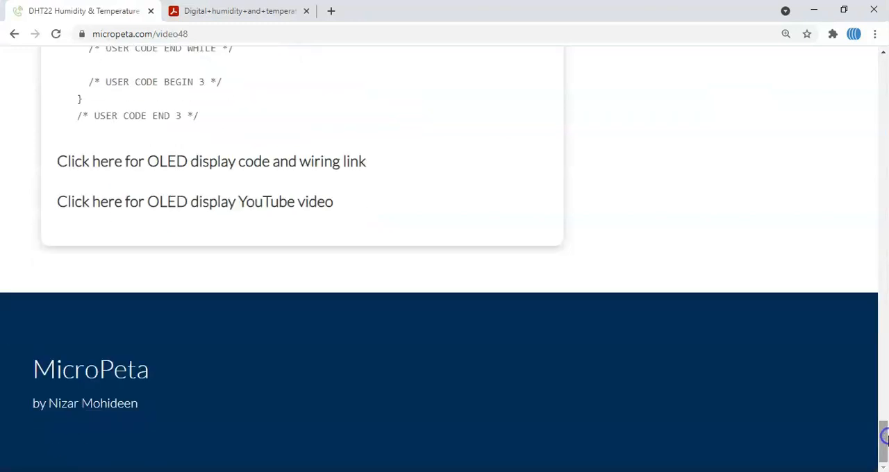
pyautogui.moveTo(97, 161)
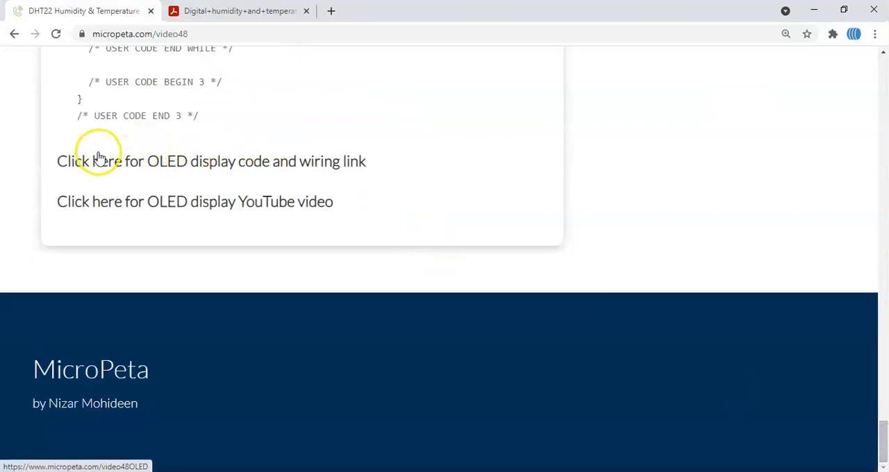
pyautogui.moveTo(206, 161)
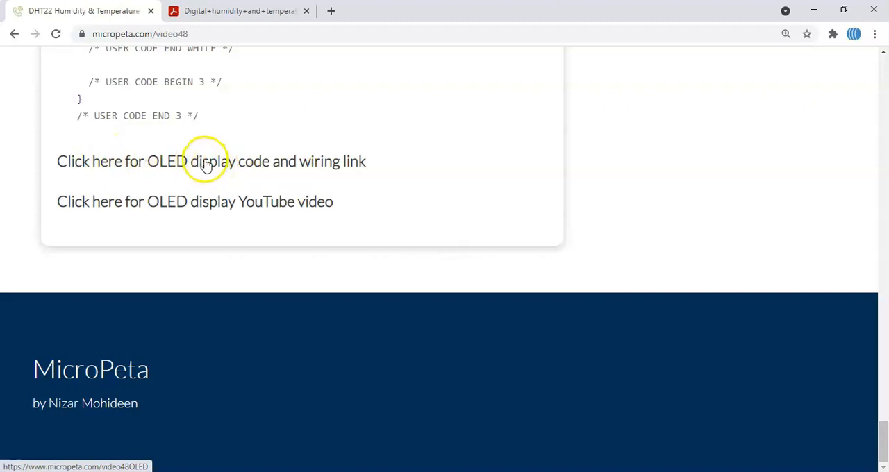
pyautogui.moveTo(194, 202)
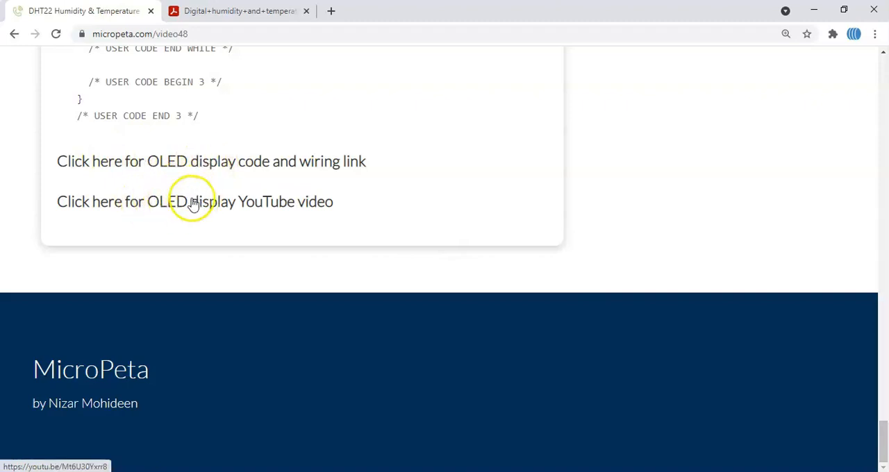
pyautogui.moveTo(186, 161)
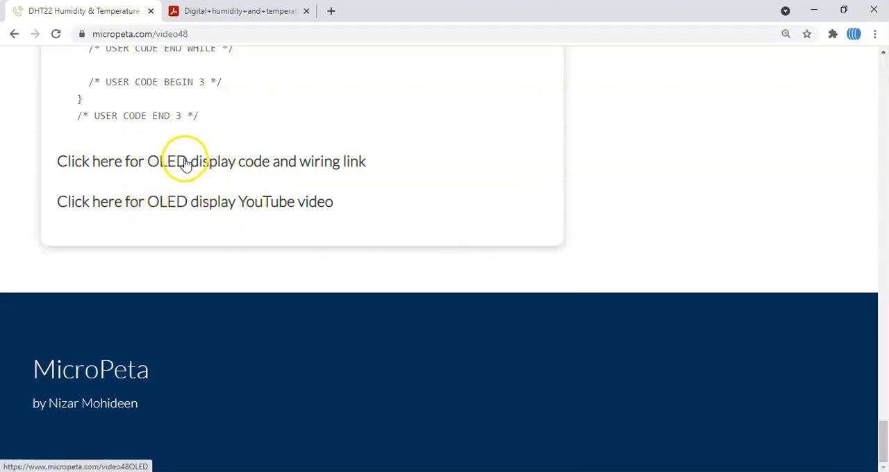
pyautogui.click(211, 161)
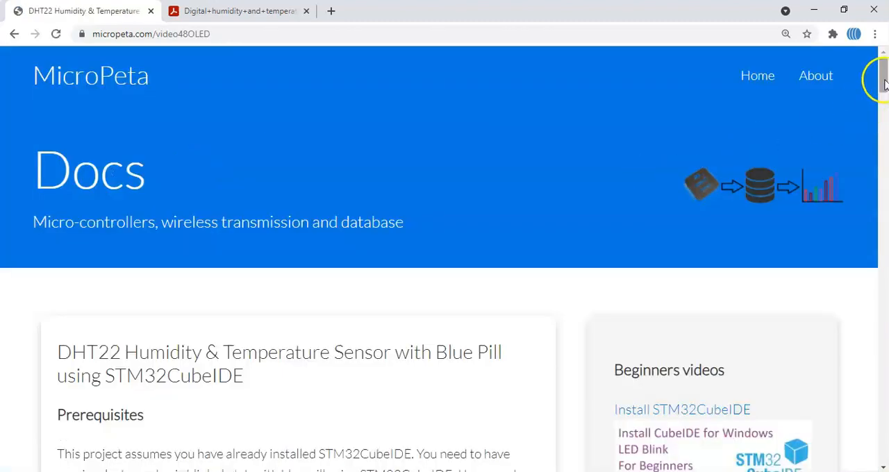
# Scroll the OLED page down to the additional code with DHT22 defines and sensor variables
pyautogui.scroll(-3)
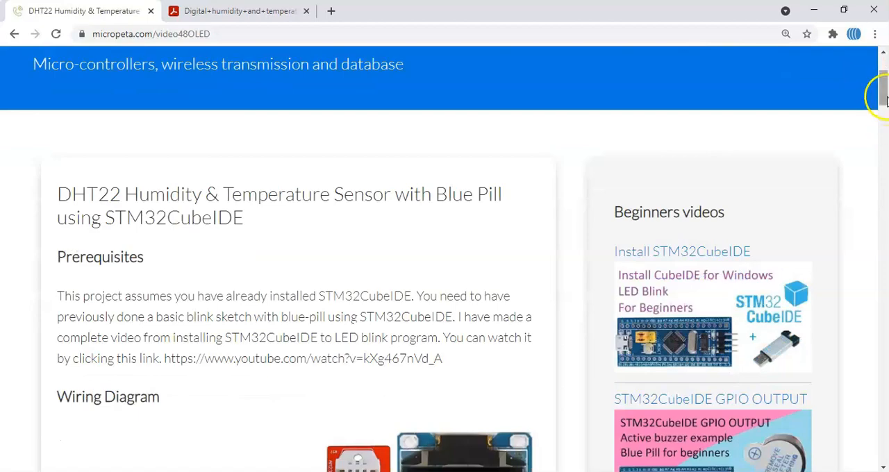
pyautogui.scroll(-3)
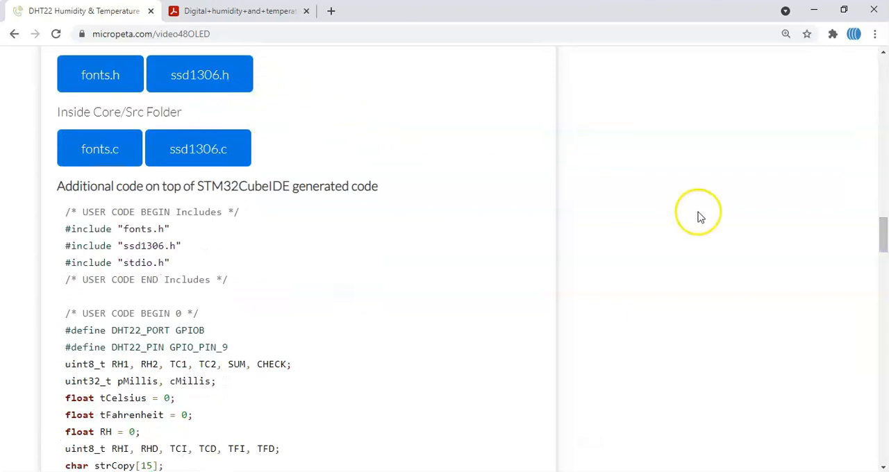
pyautogui.moveTo(583, 281)
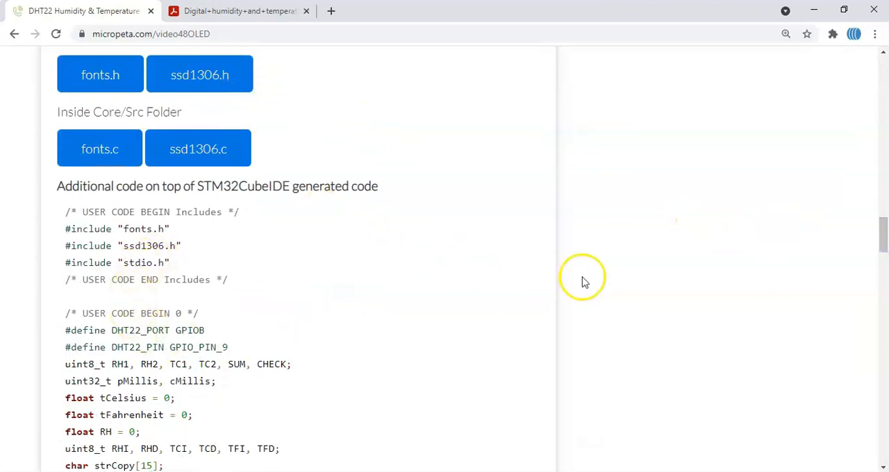
pyautogui.moveTo(576, 281)
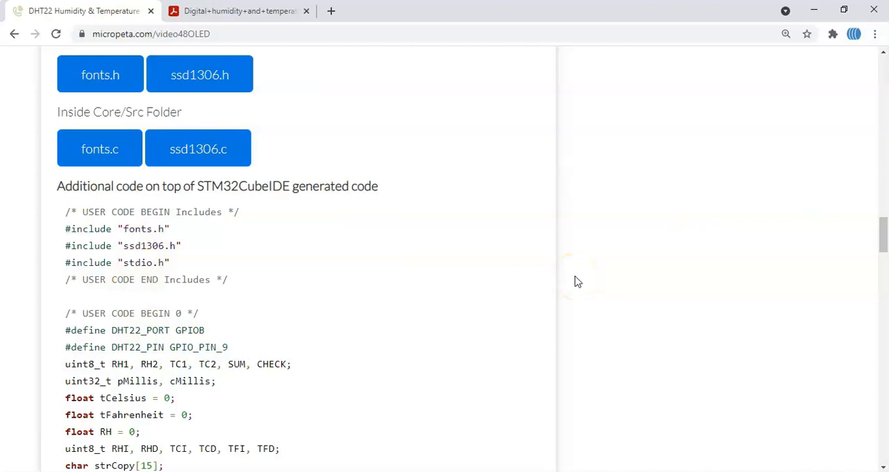
pyautogui.moveTo(197, 377)
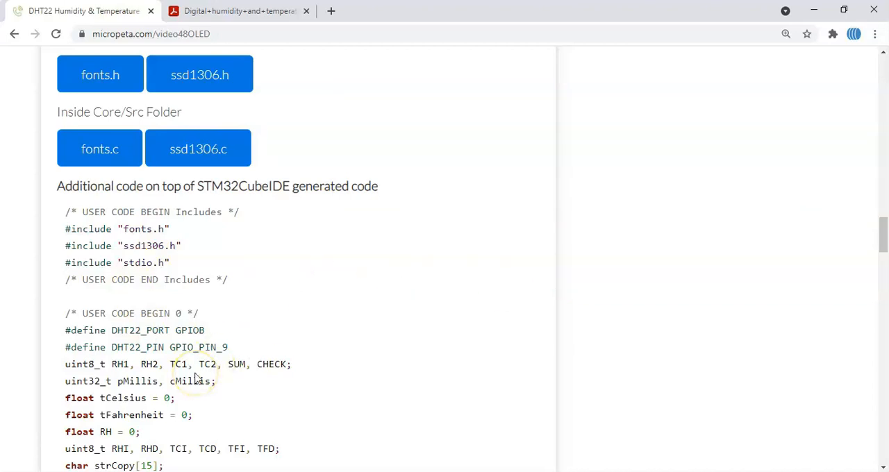